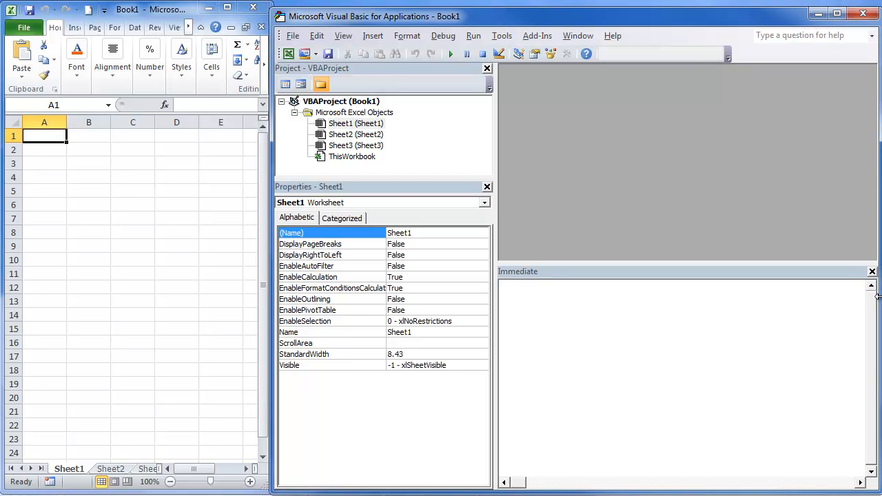
mouse_move(753, 290)
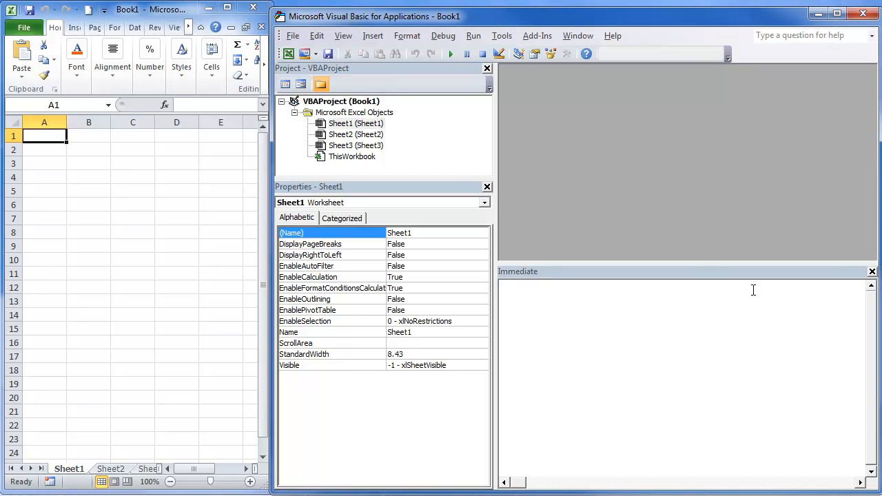
mouse_move(612, 202)
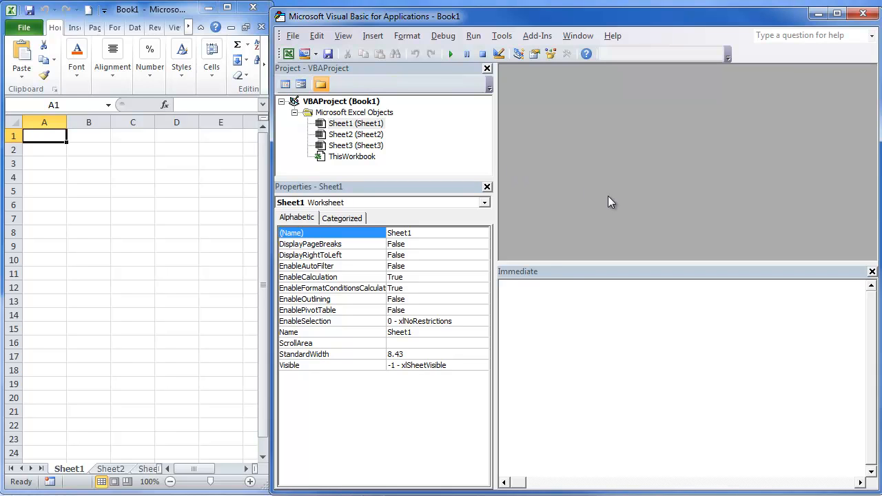
mouse_move(347, 83)
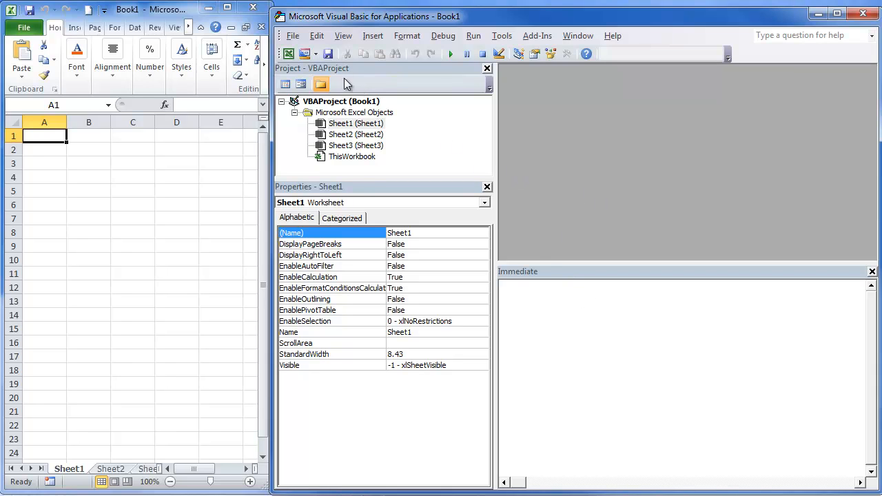
mouse_move(370, 8)
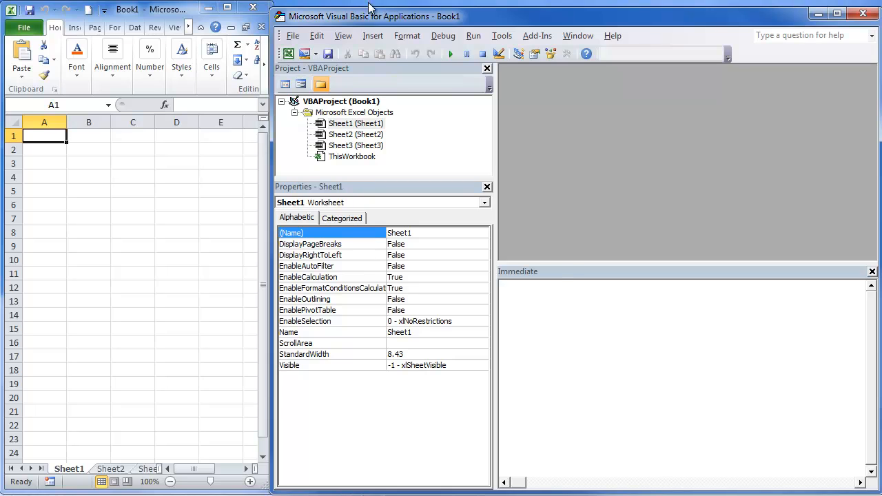
Step: Show the Immediate window and run sheet1.Name = "Immediate" to rename Sheet1
left_click(343, 35)
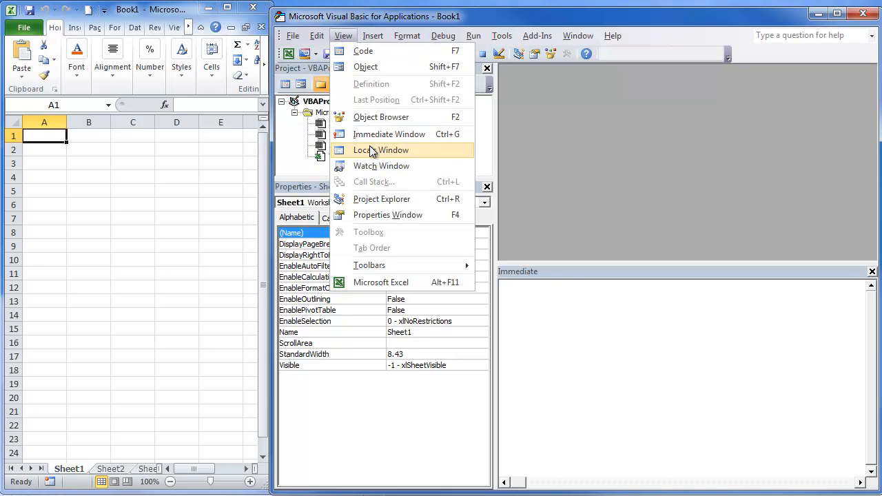
mouse_move(390, 134)
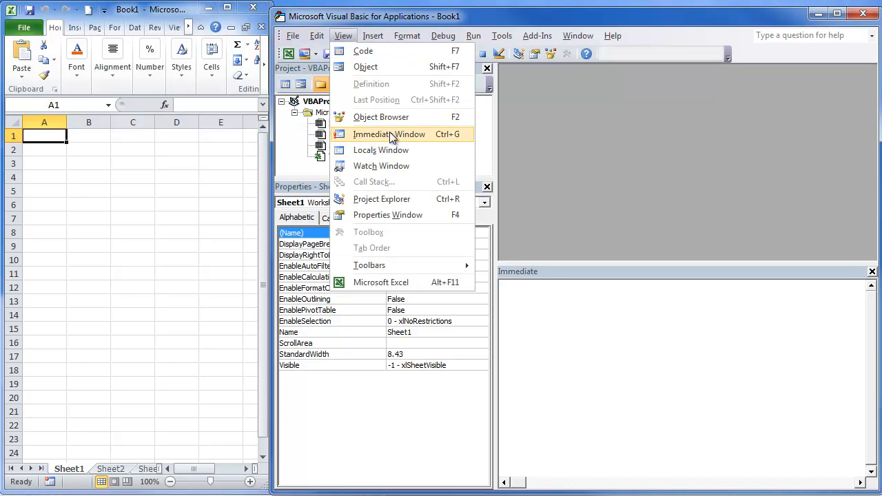
left_click(389, 134)
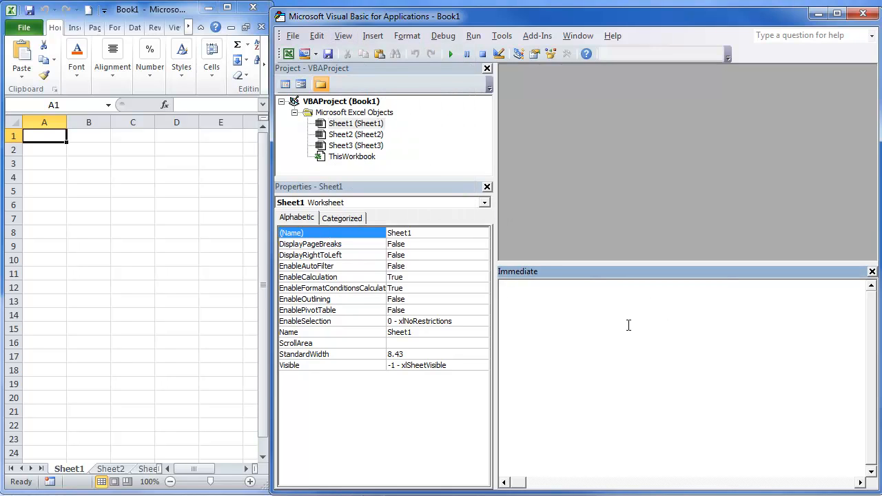
mouse_move(549, 322)
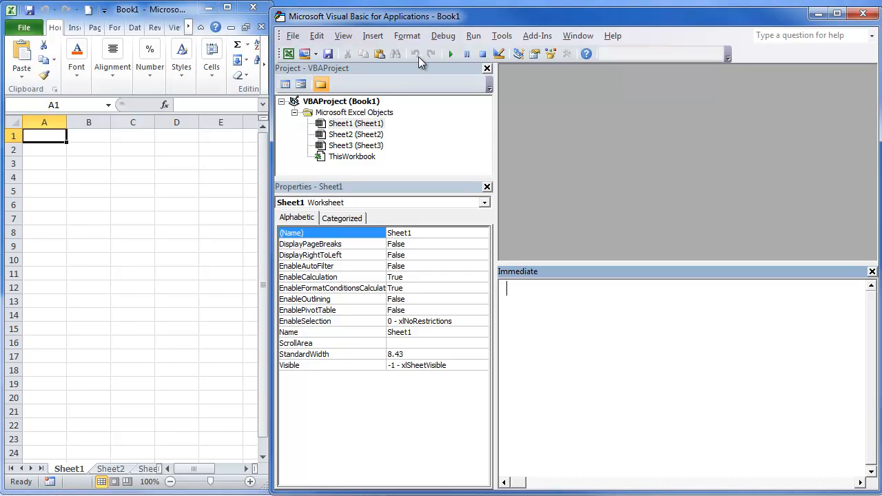
type("sh")
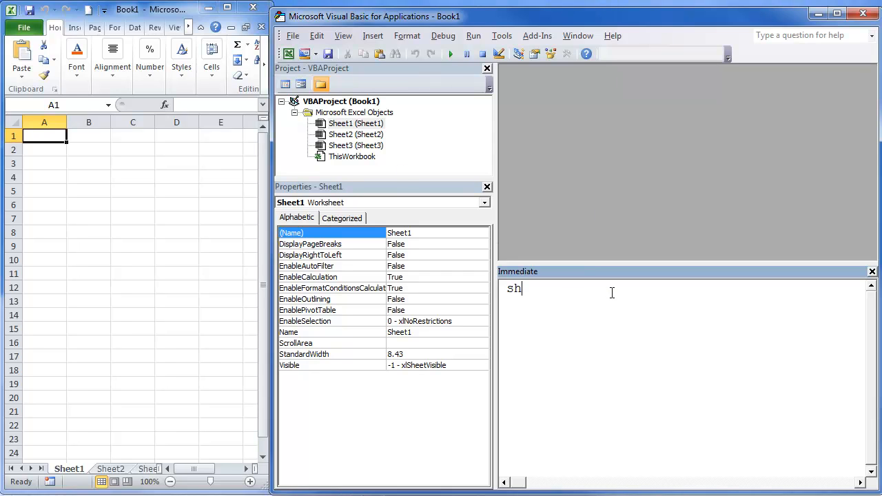
type("eet")
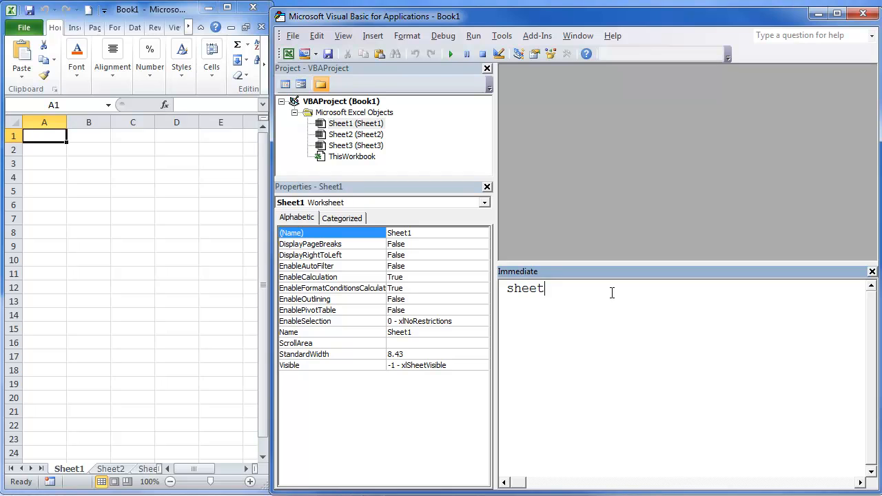
type("1.Name")
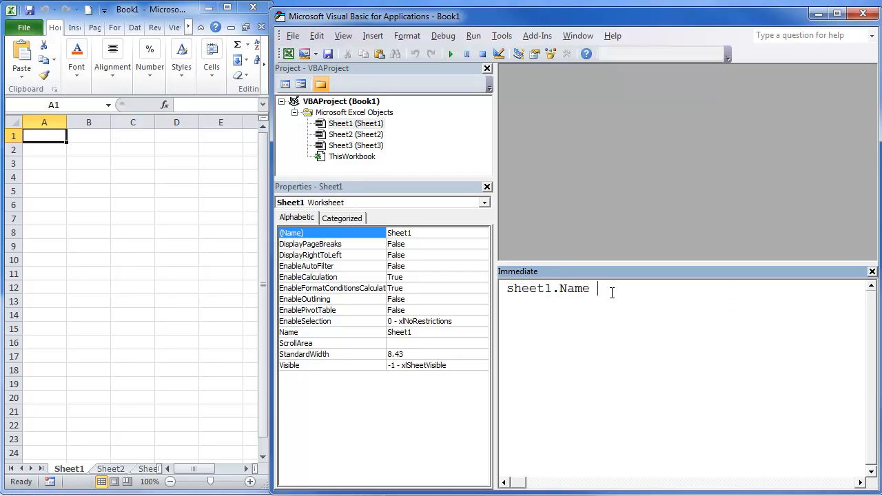
type("= \"\"")
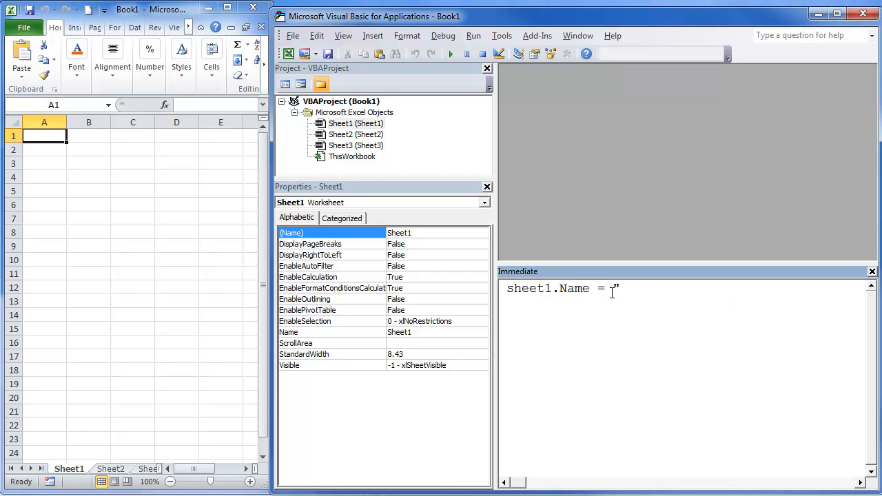
type("Im")
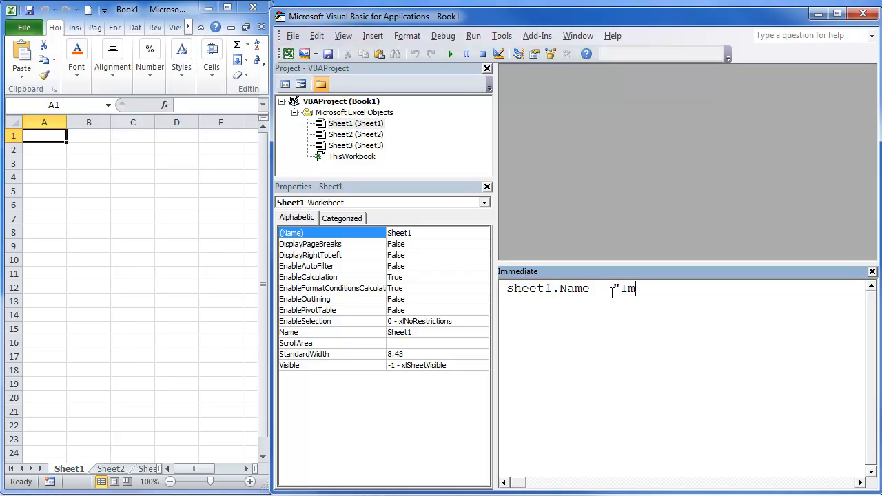
type("medi")
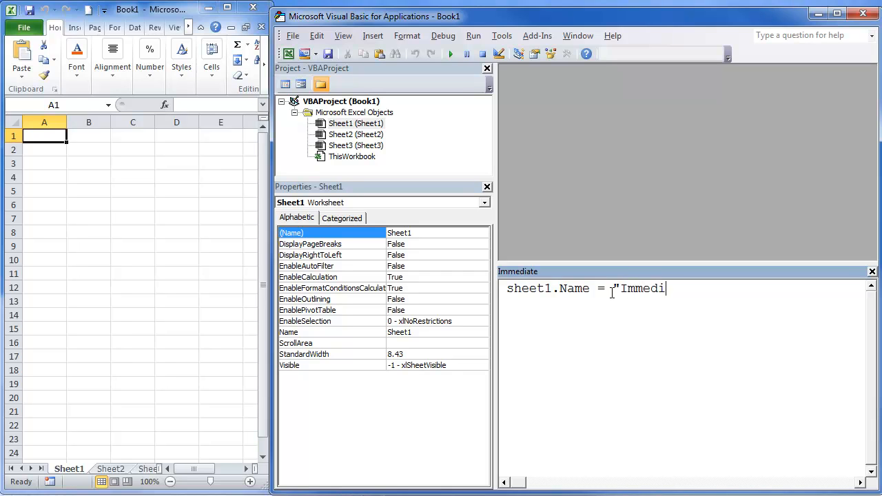
type("ate\"")
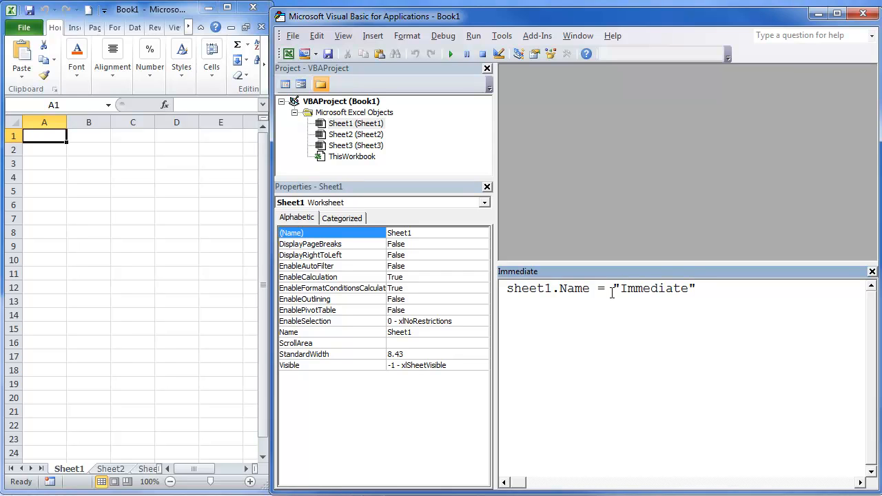
key("Return")
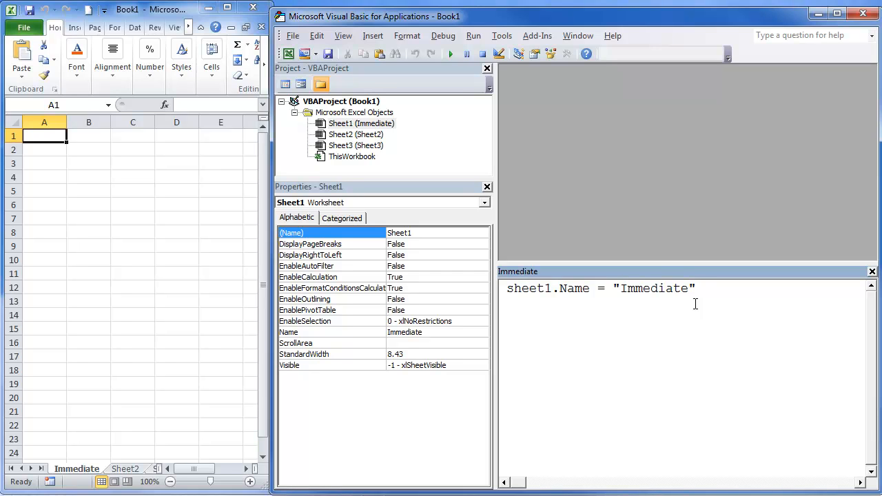
Step: Query the first sheet's name with ?sheet1.Name in the Immediate window
type("?sheet1.Name")
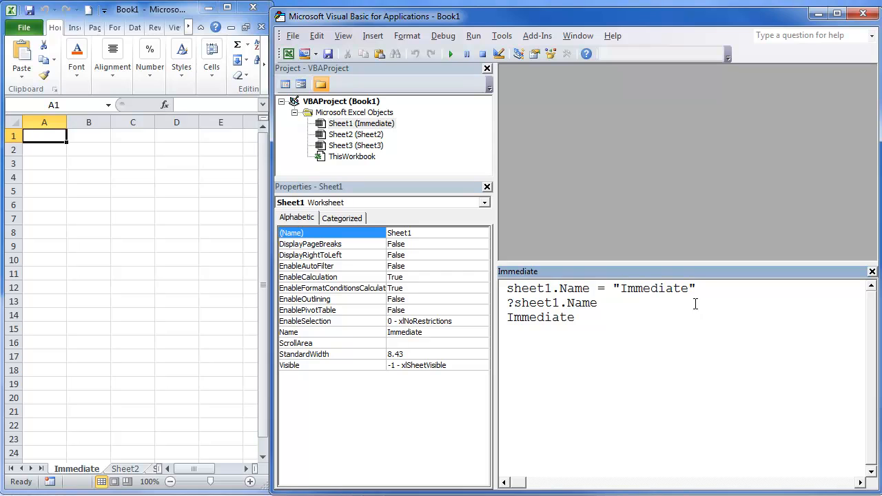
mouse_move(575, 303)
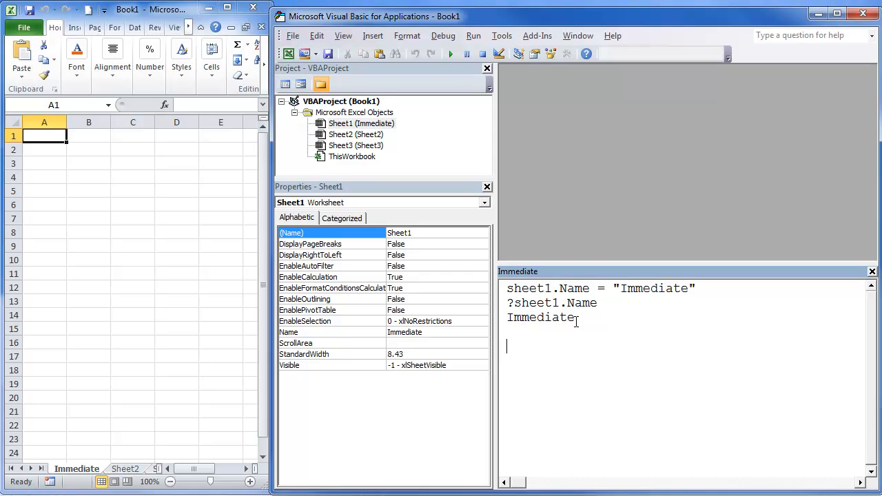
Step: Run cells(1,1) = "This is from the Immediate window" to fill cell A1
type("c")
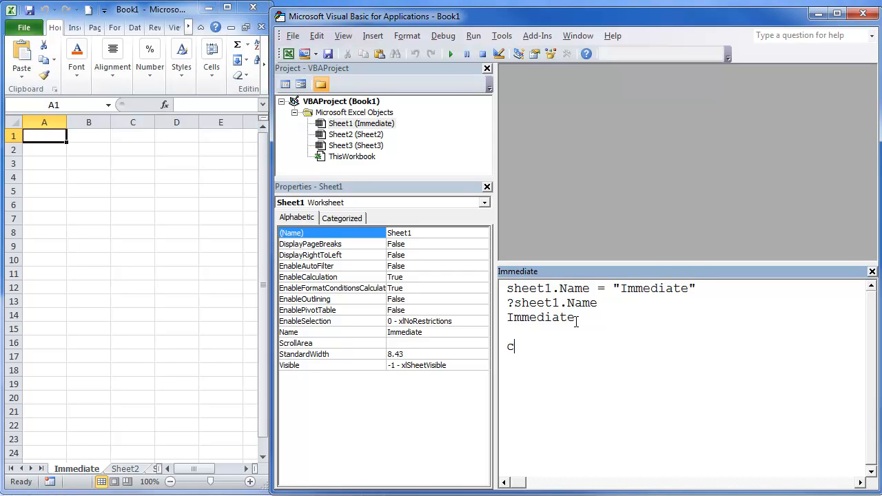
type("ells(1,")
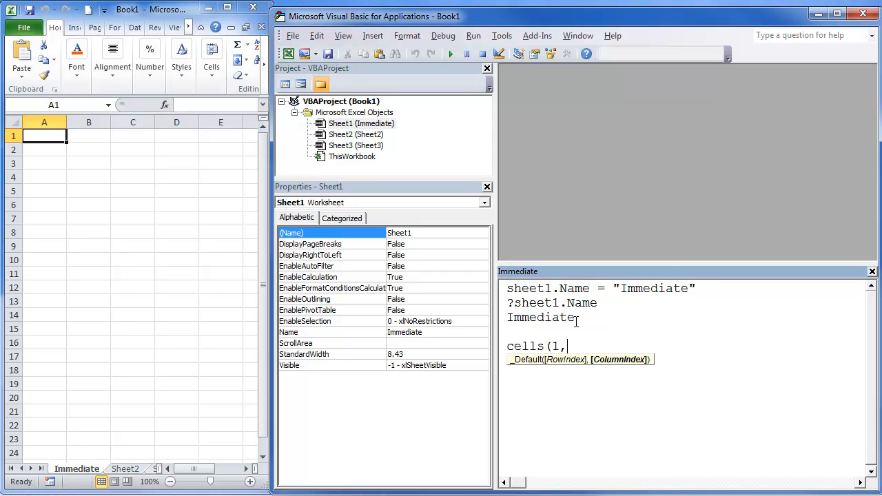
type("1)")
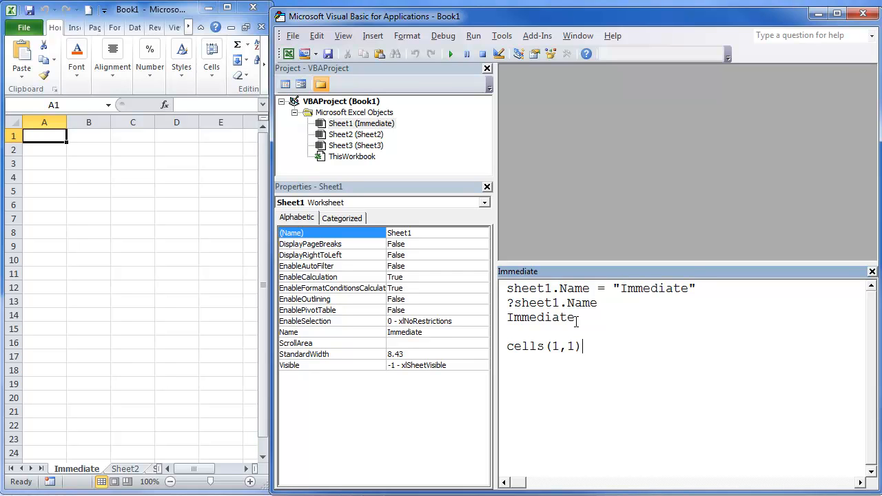
type("= \"")
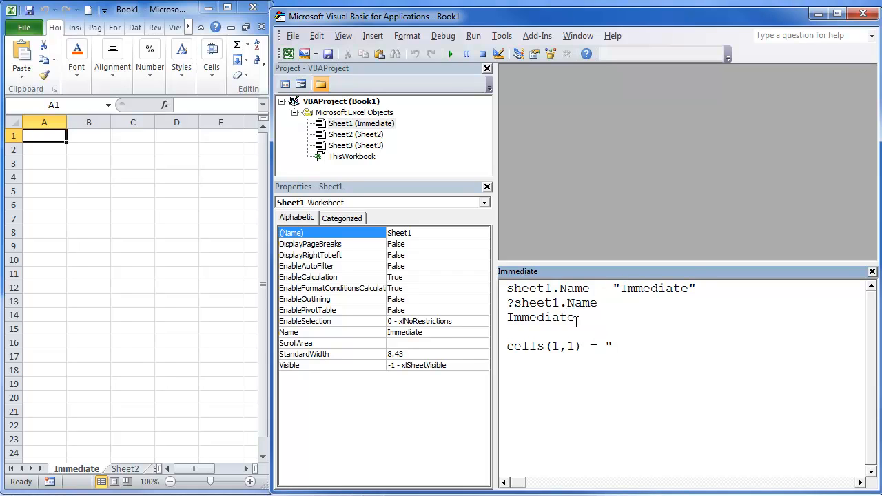
type("This is")
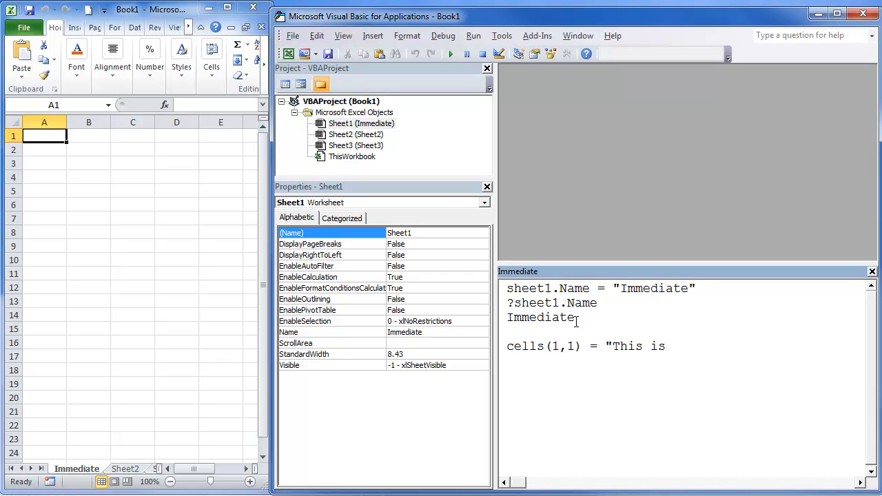
type("form")
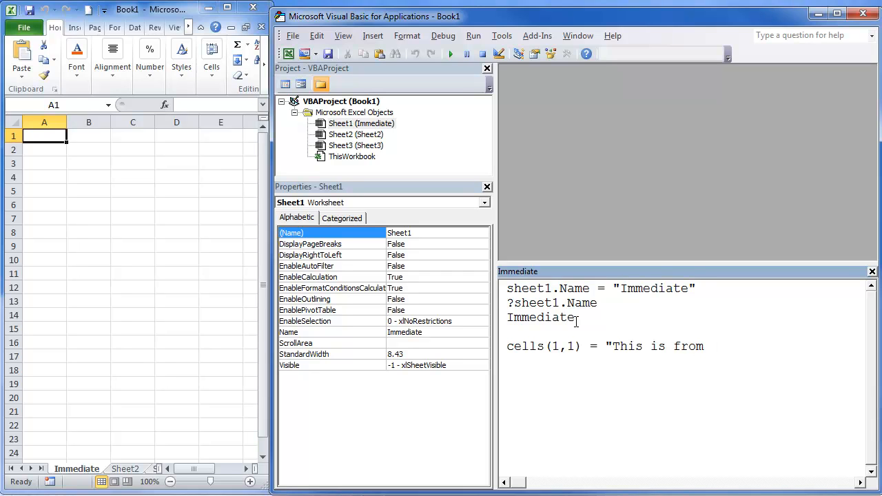
type("the Immediate window")
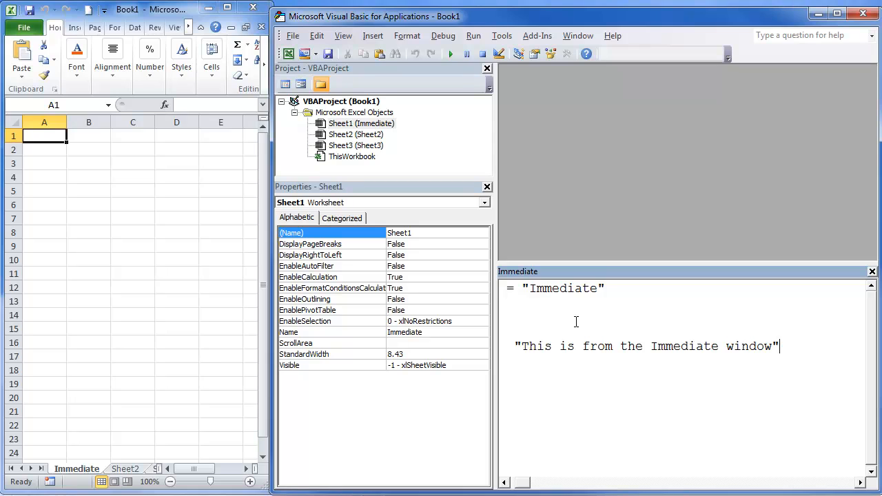
mouse_move(378, 247)
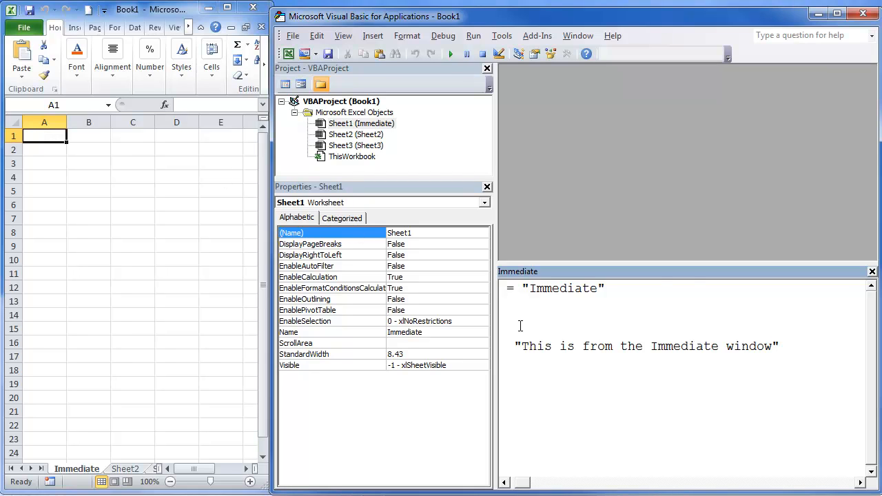
key("Return")
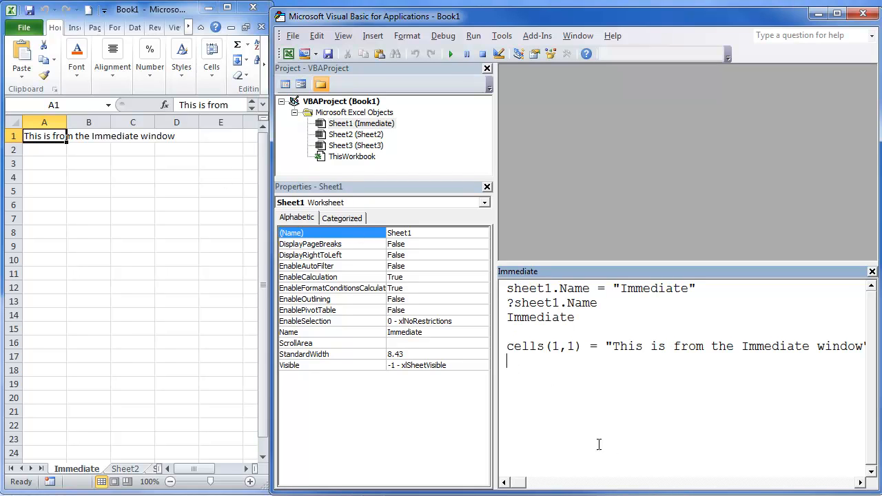
mouse_move(531, 405)
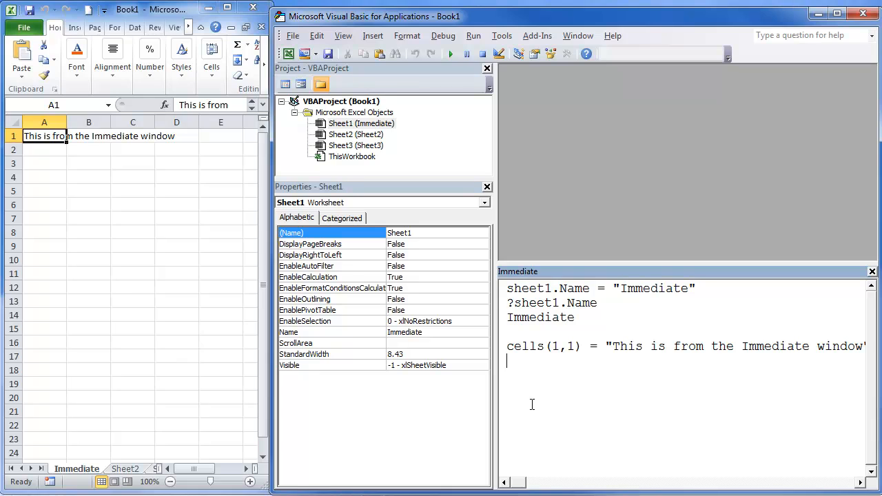